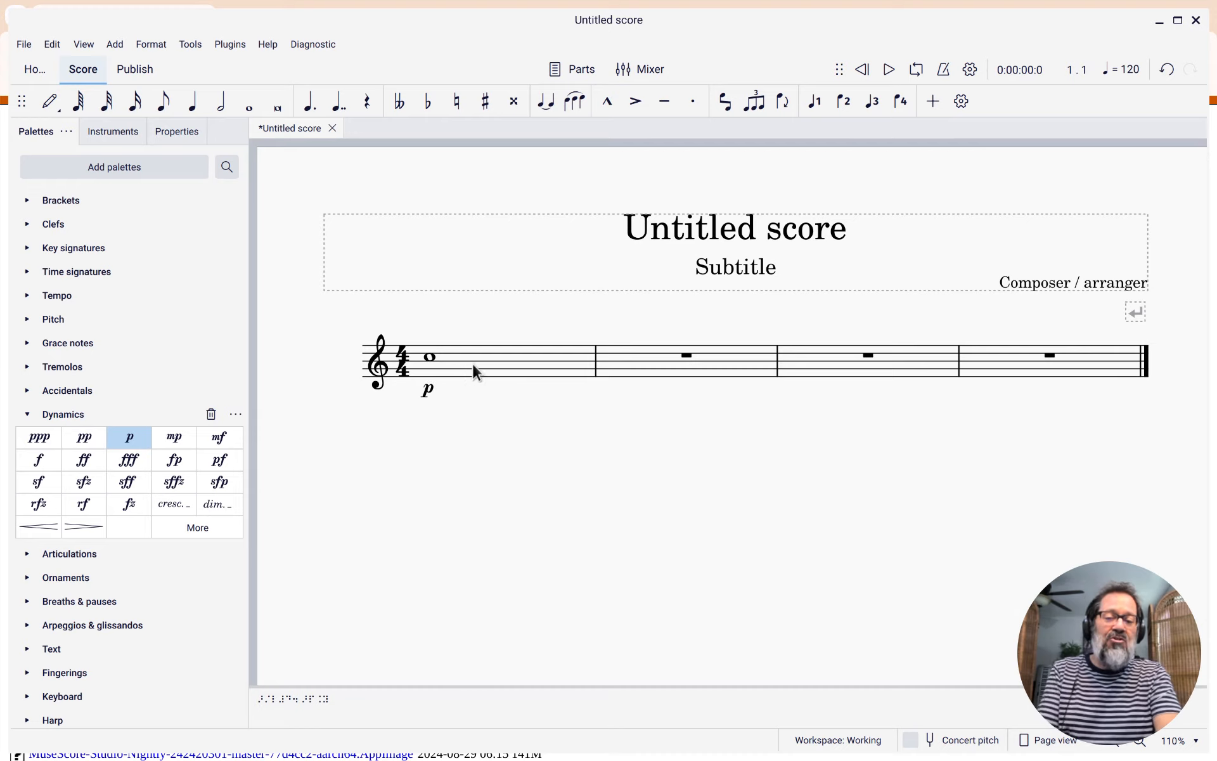
pyautogui.moveTo(587, 390)
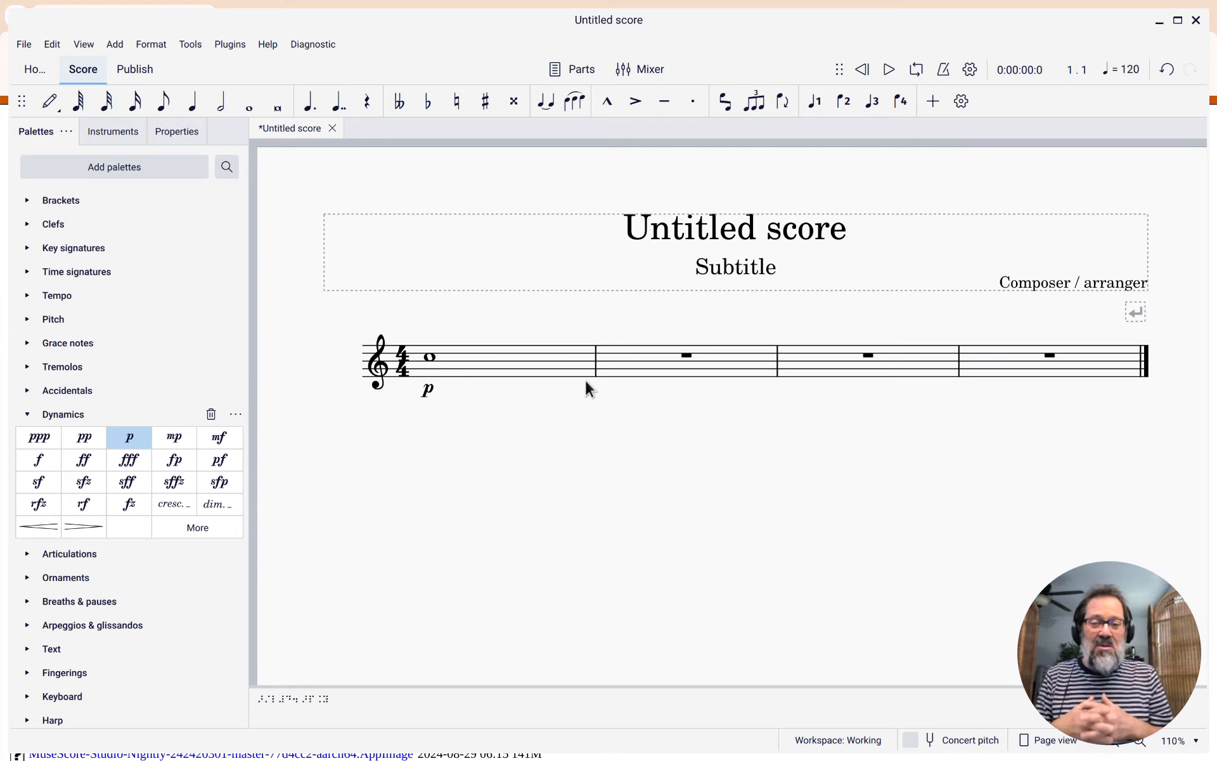
pyautogui.moveTo(458, 372)
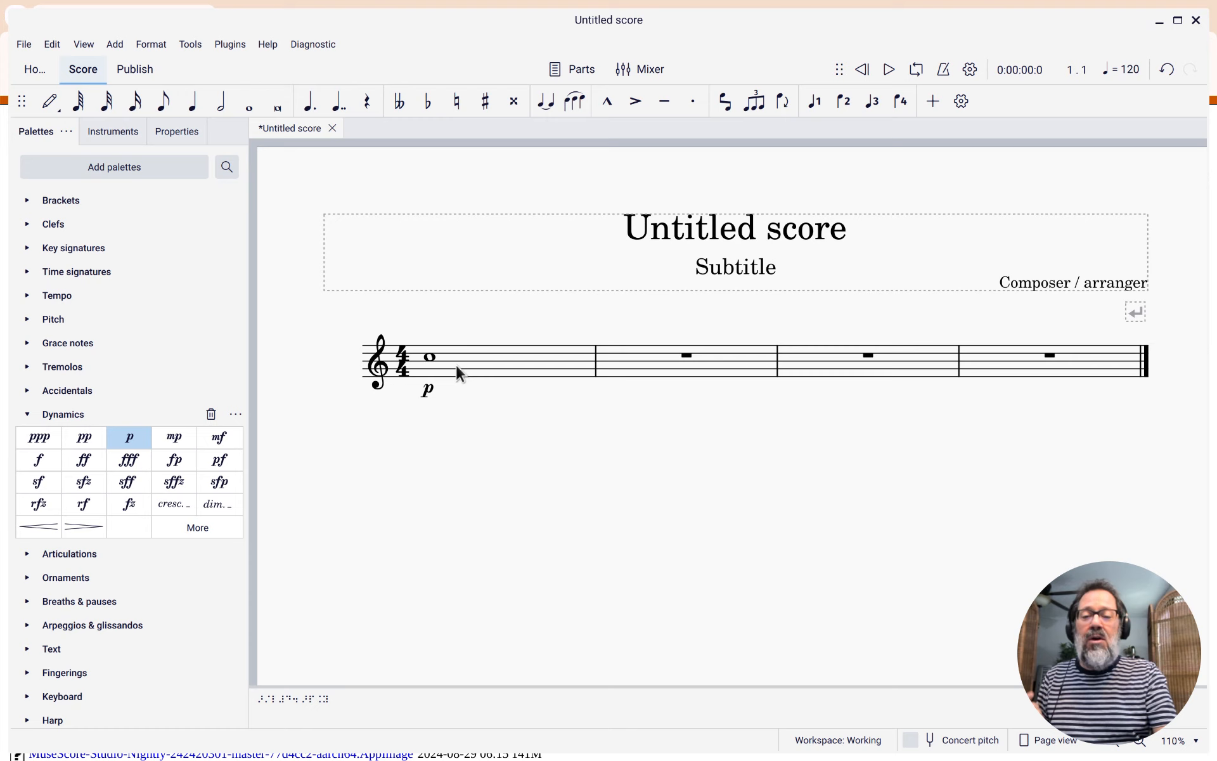
# Step: Add a crescendo hairpin under measure 1's whole note, after the p
pyautogui.click(482, 359)
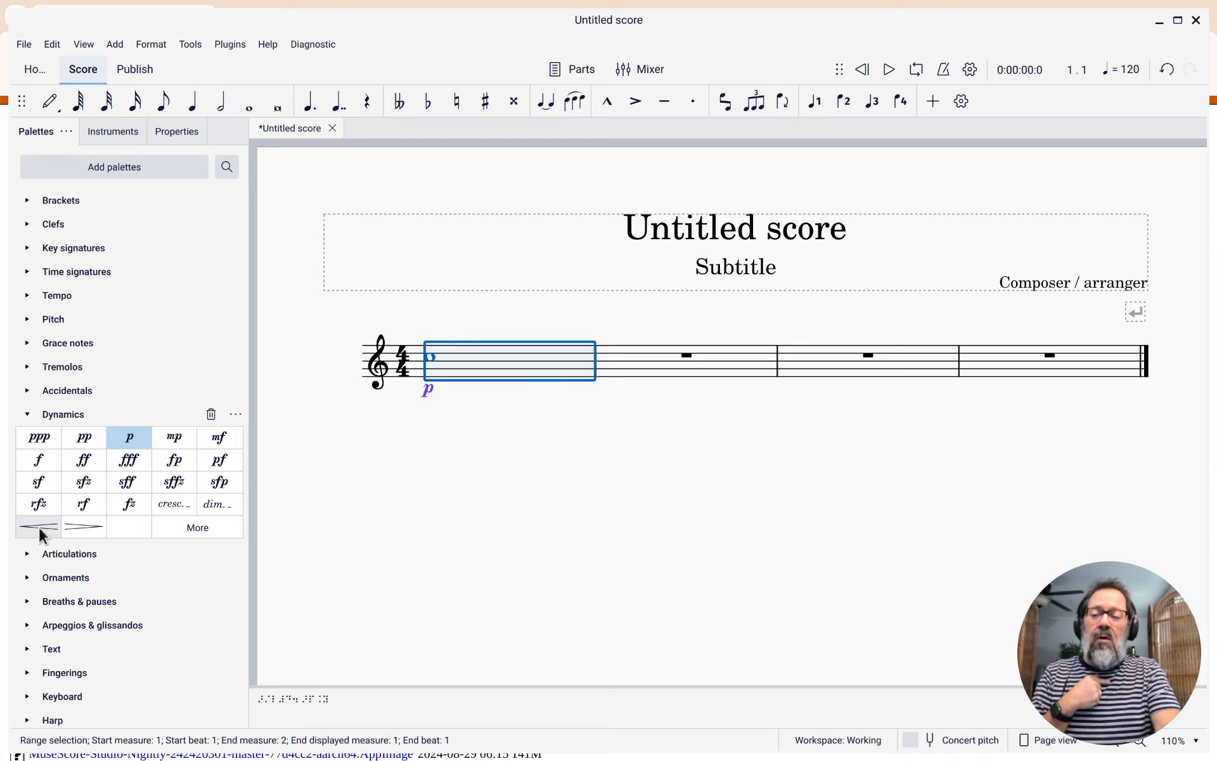
pyautogui.click(37, 527)
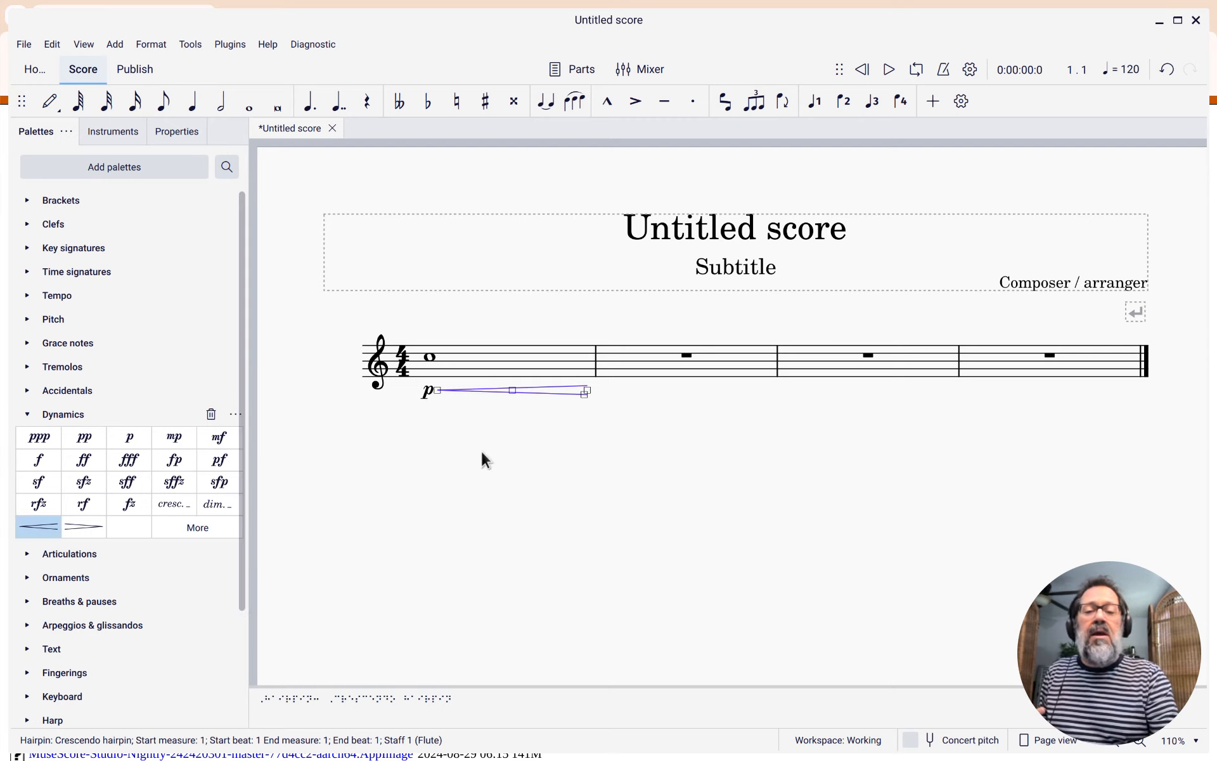
pyautogui.moveTo(548, 437)
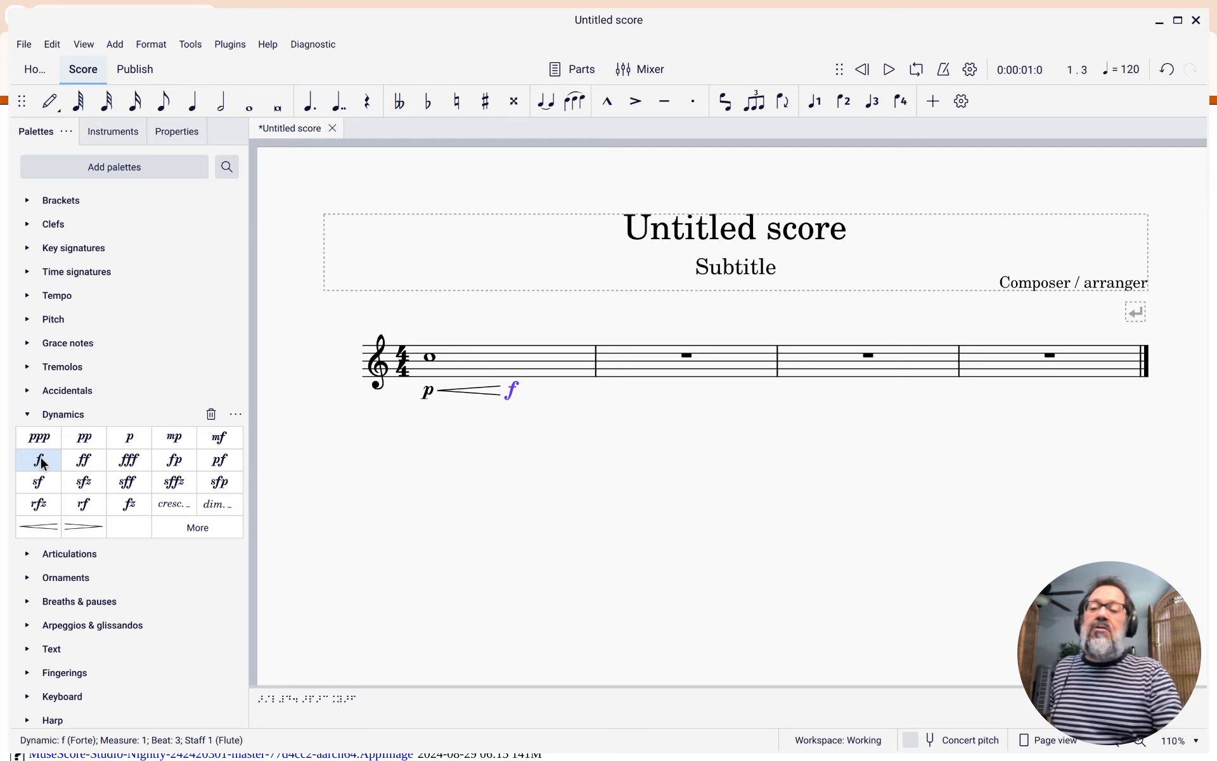
pyautogui.moveTo(84, 526)
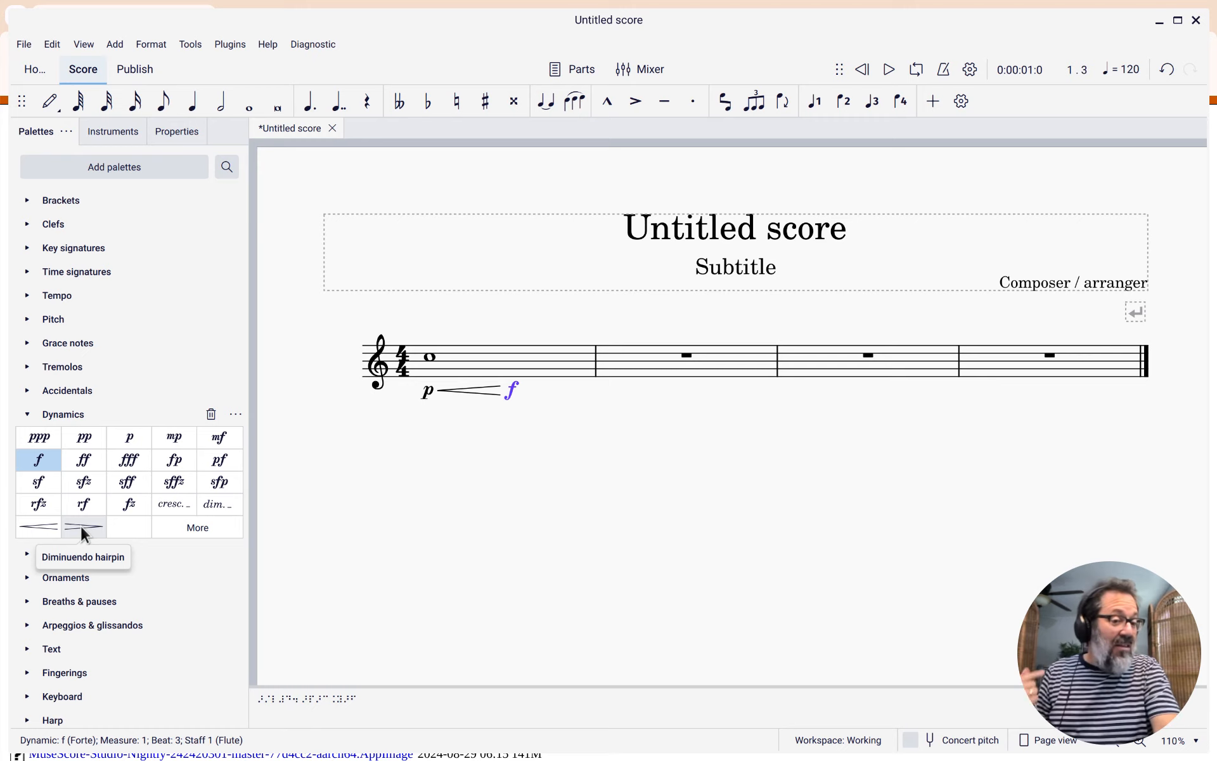
# Step: Add a diminuendo hairpin following the f, leading back toward p at measure 2
pyautogui.doubleClick(84, 527)
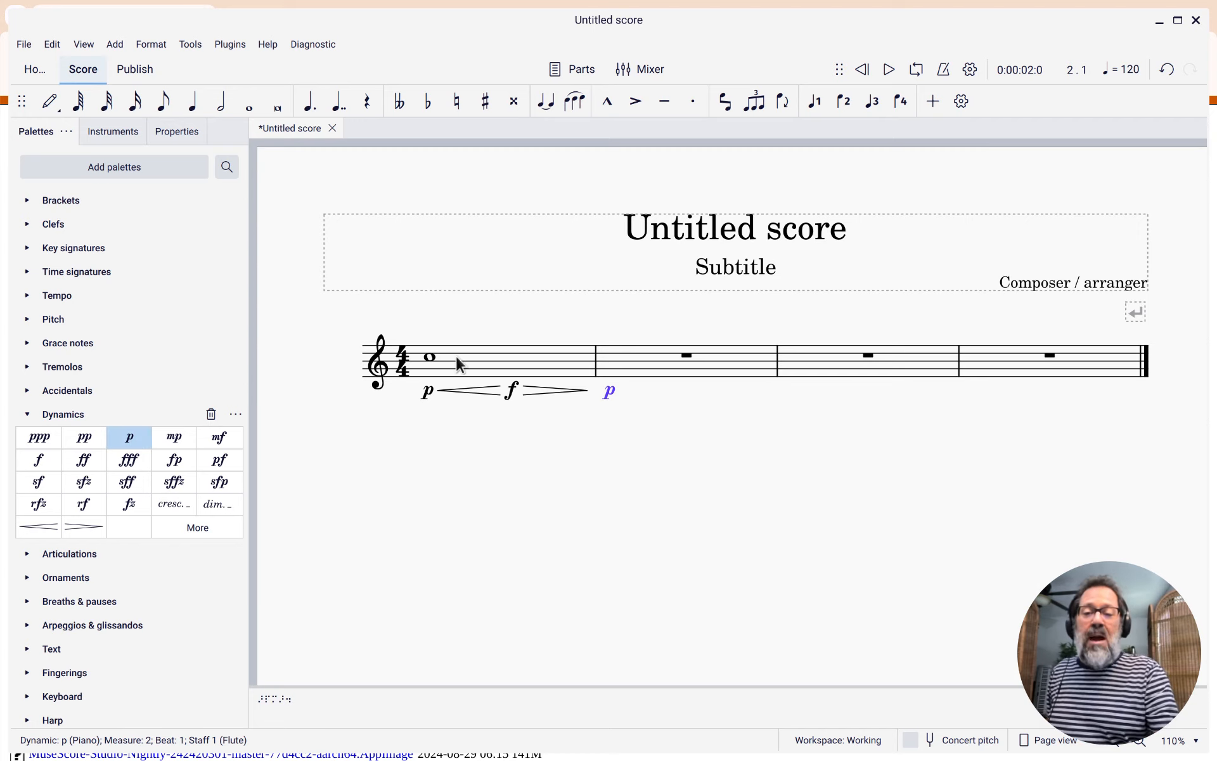
pyautogui.click(431, 358)
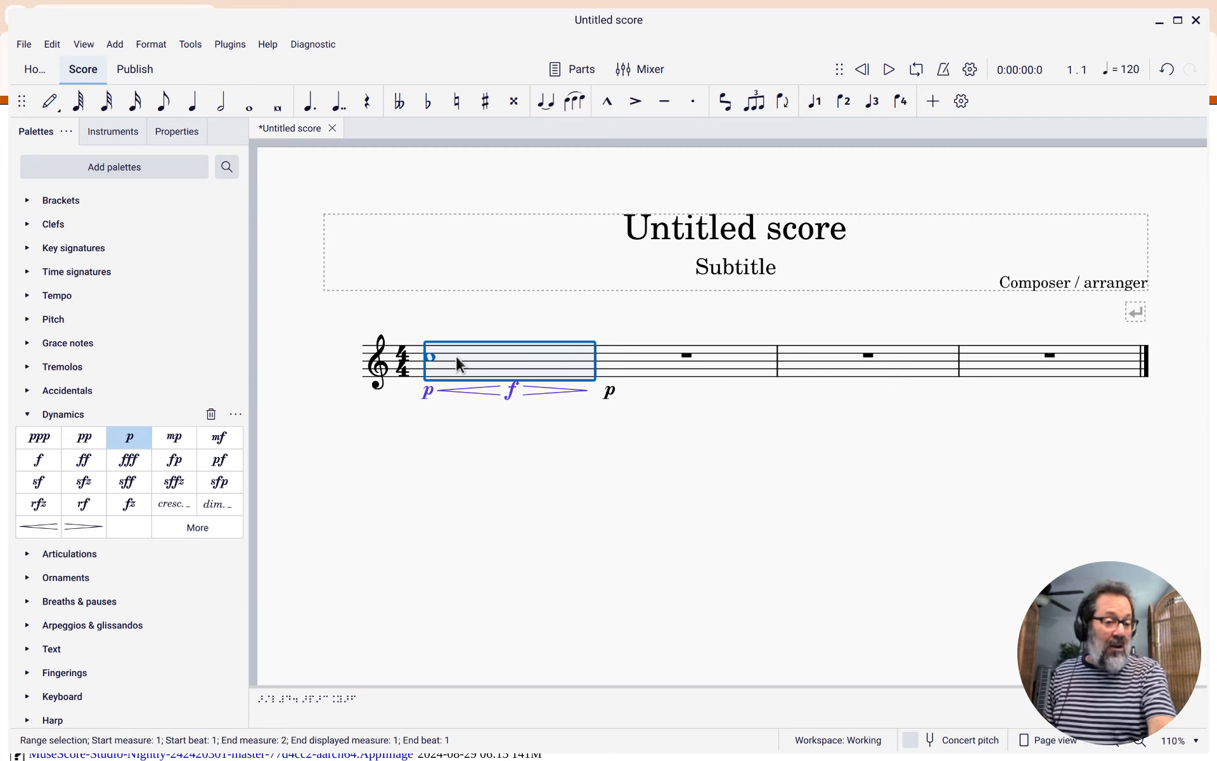
pyautogui.click(887, 69)
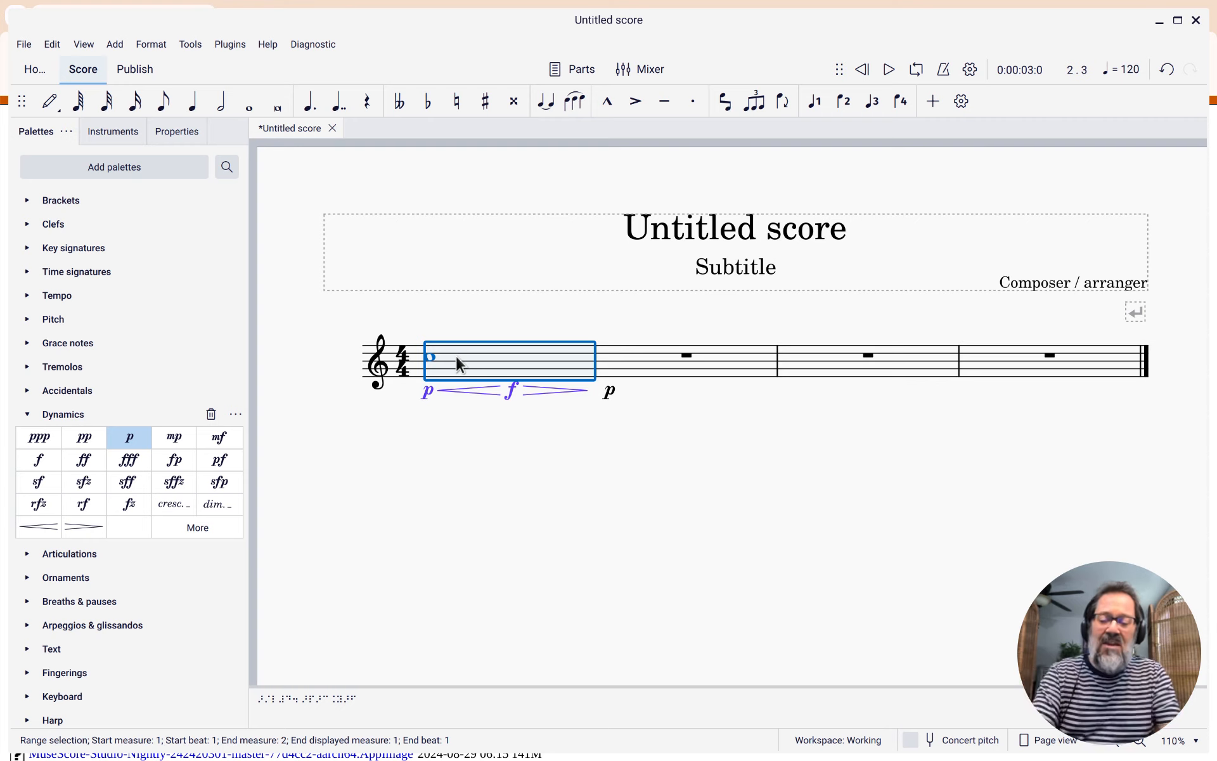
pyautogui.click(473, 391)
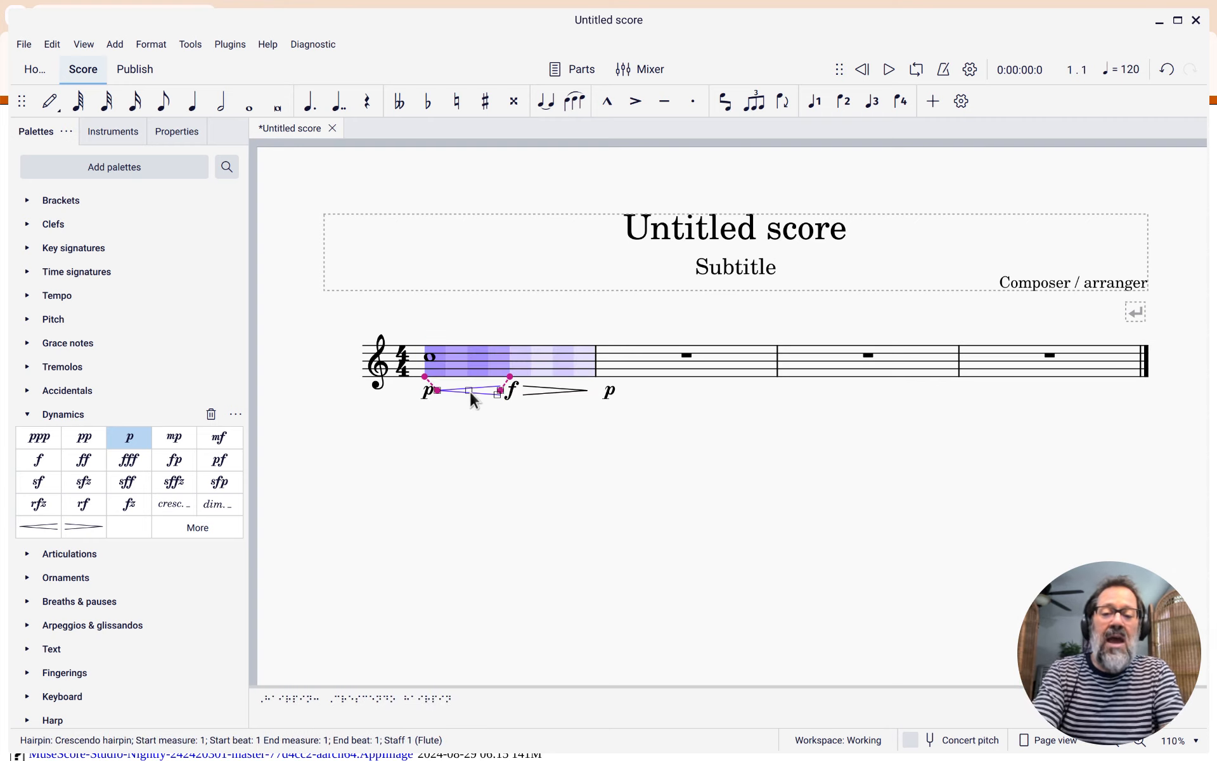